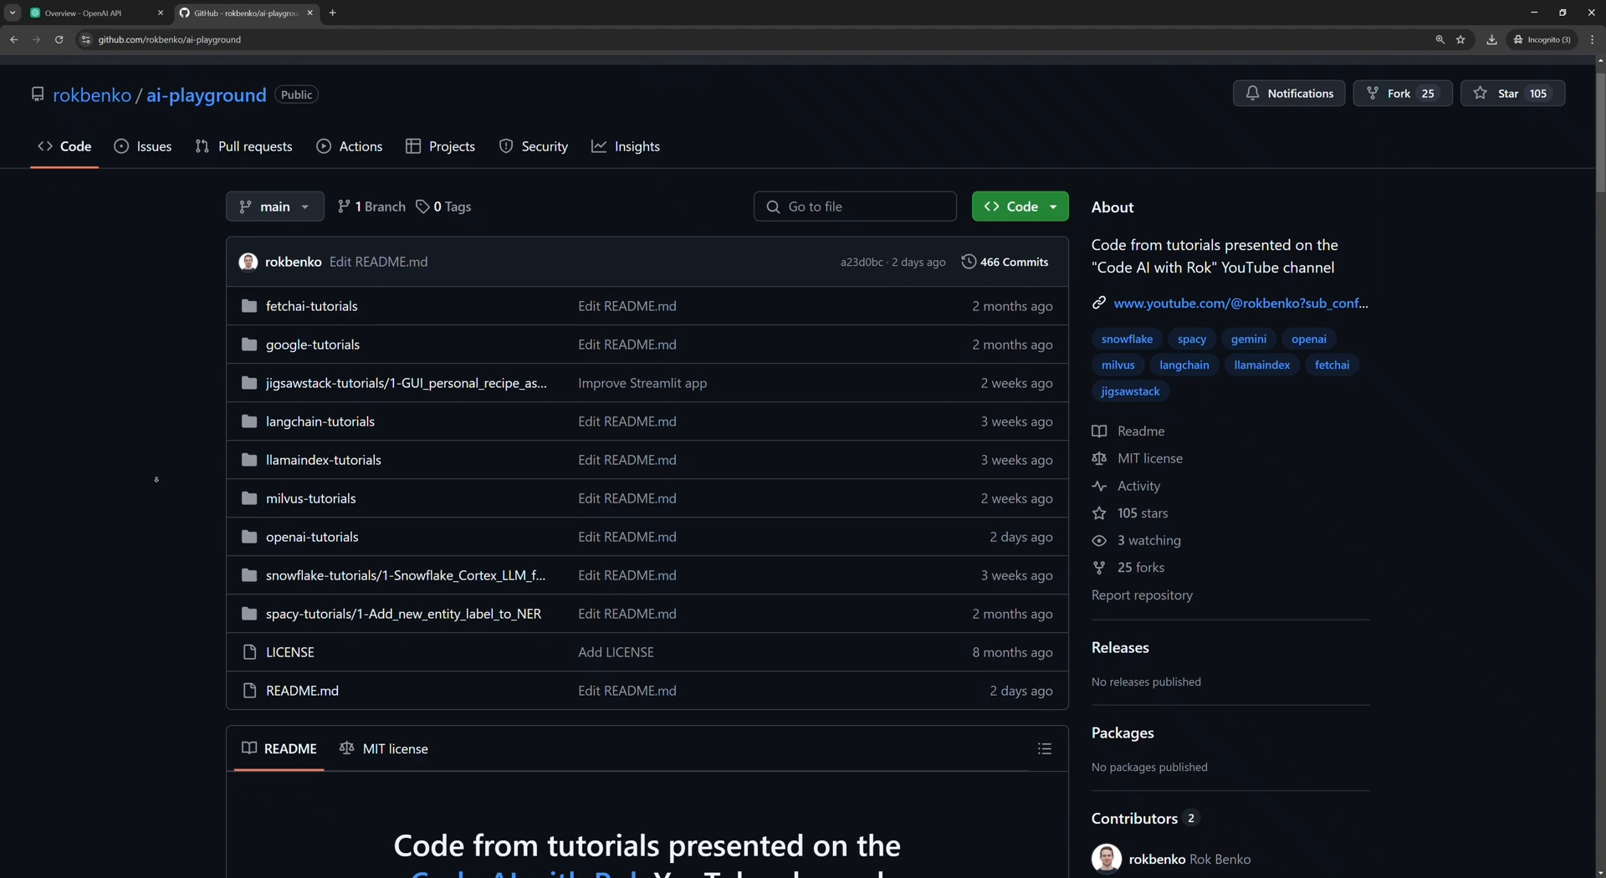
# Scroll through the API reference to reach the logprobs and top_logprobs parameters
pyautogui.scroll(-3)
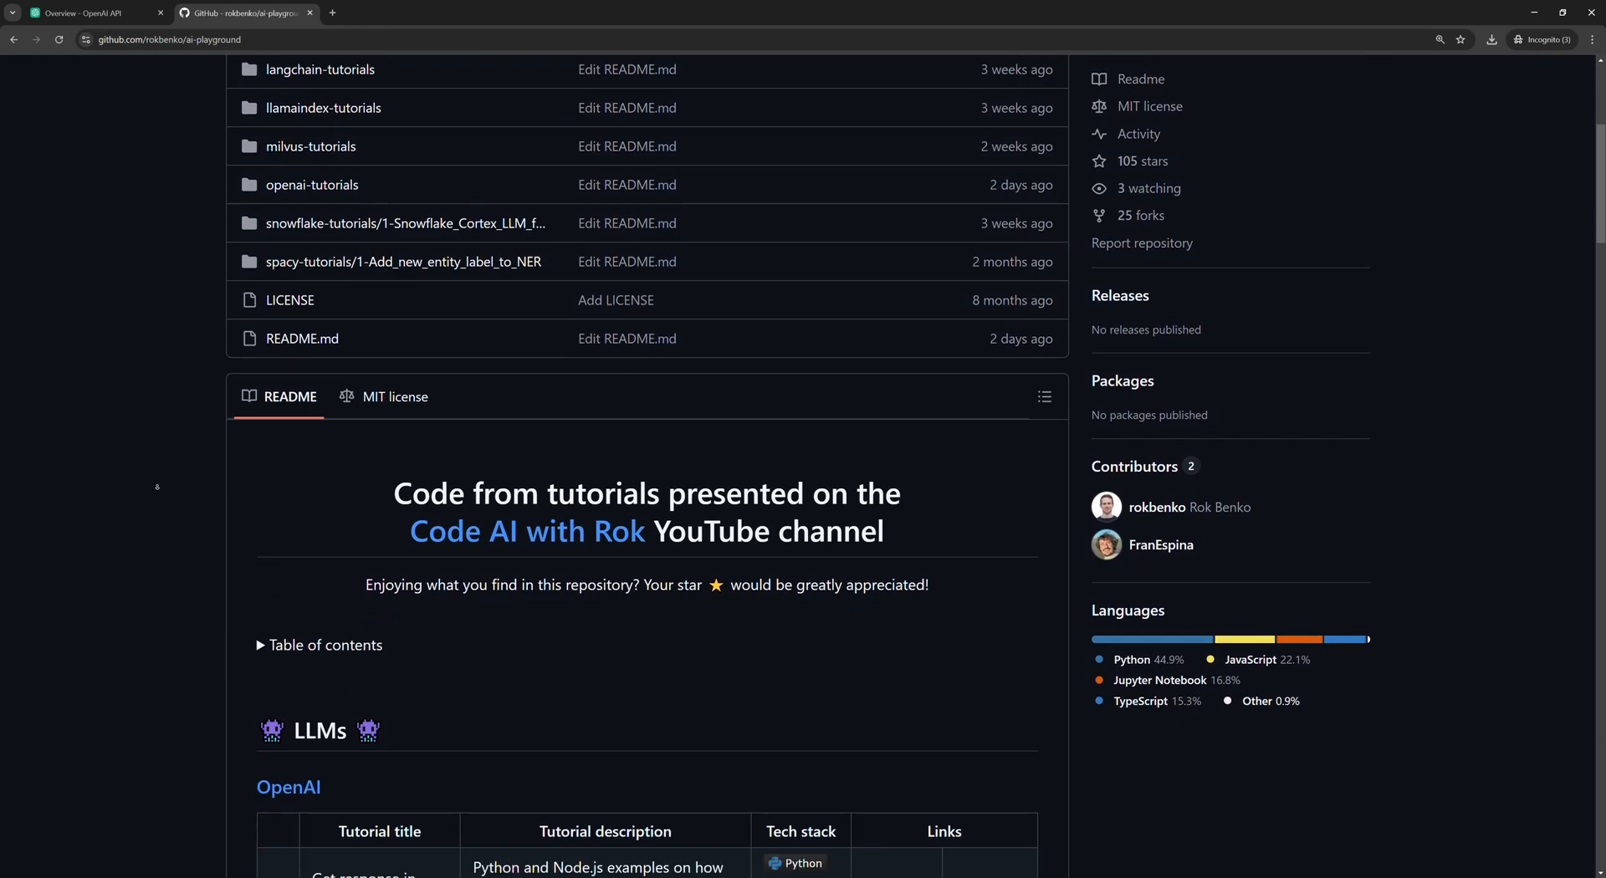
pyautogui.scroll(-3)
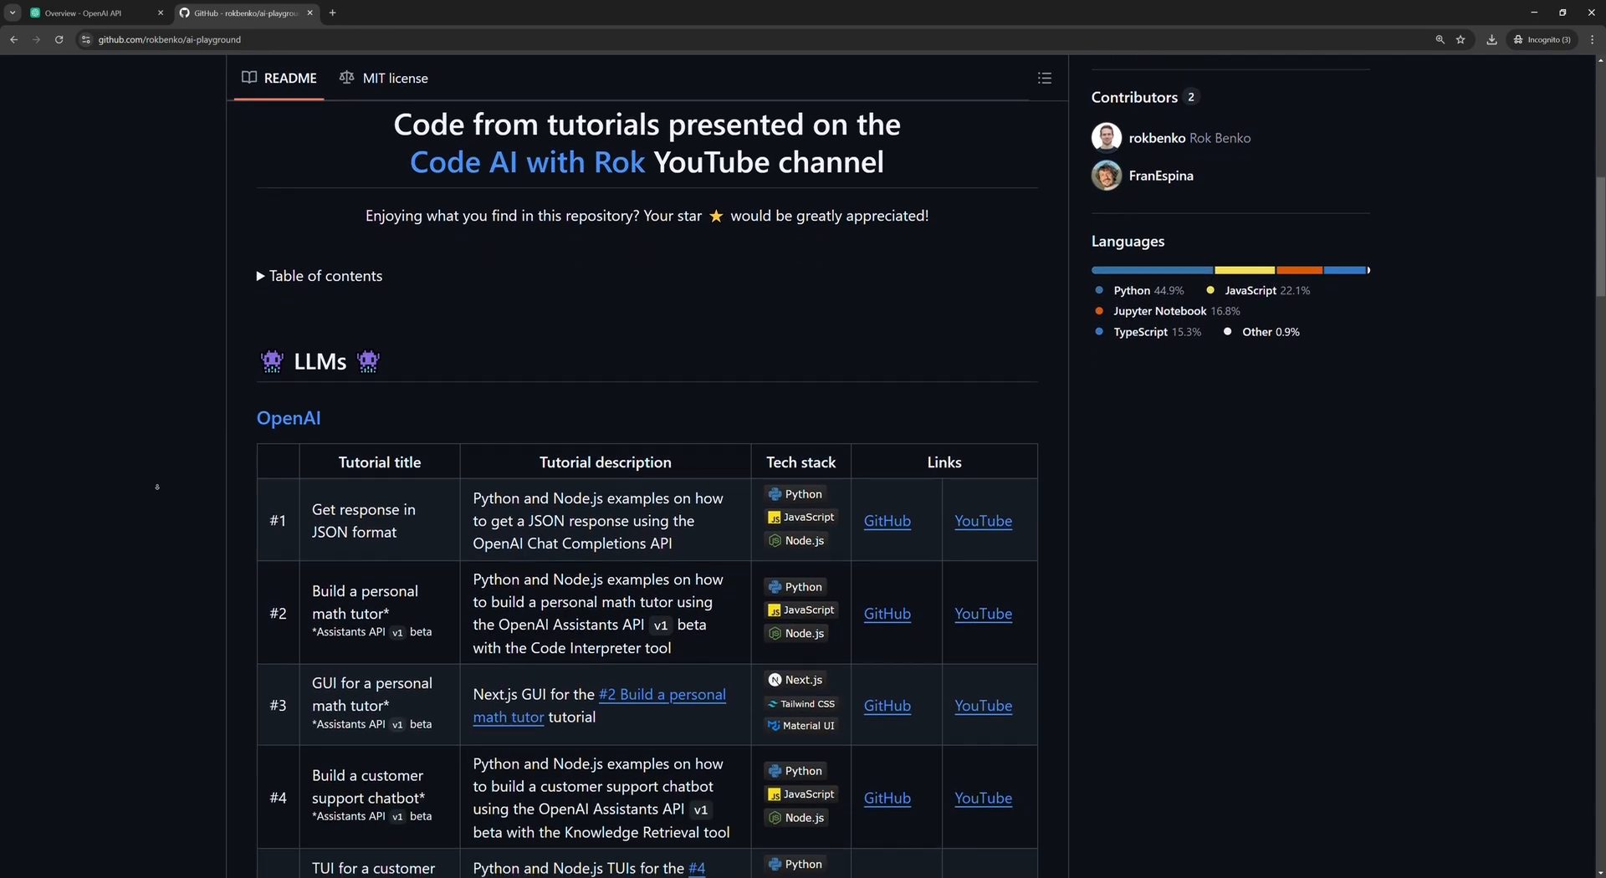
pyautogui.scroll(-3)
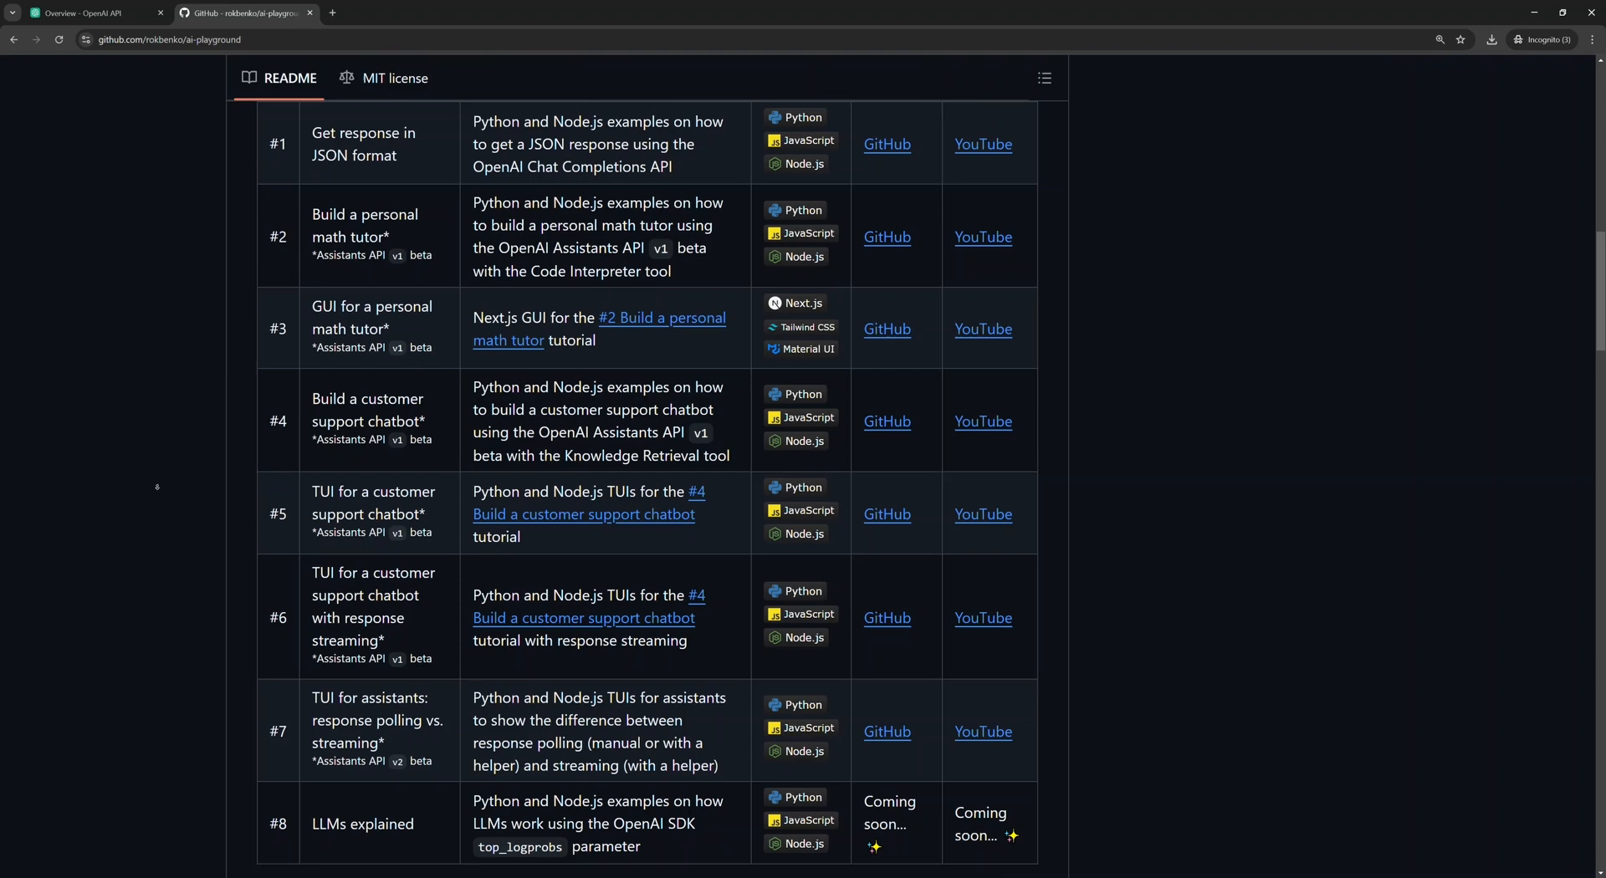
pyautogui.scroll(-3)
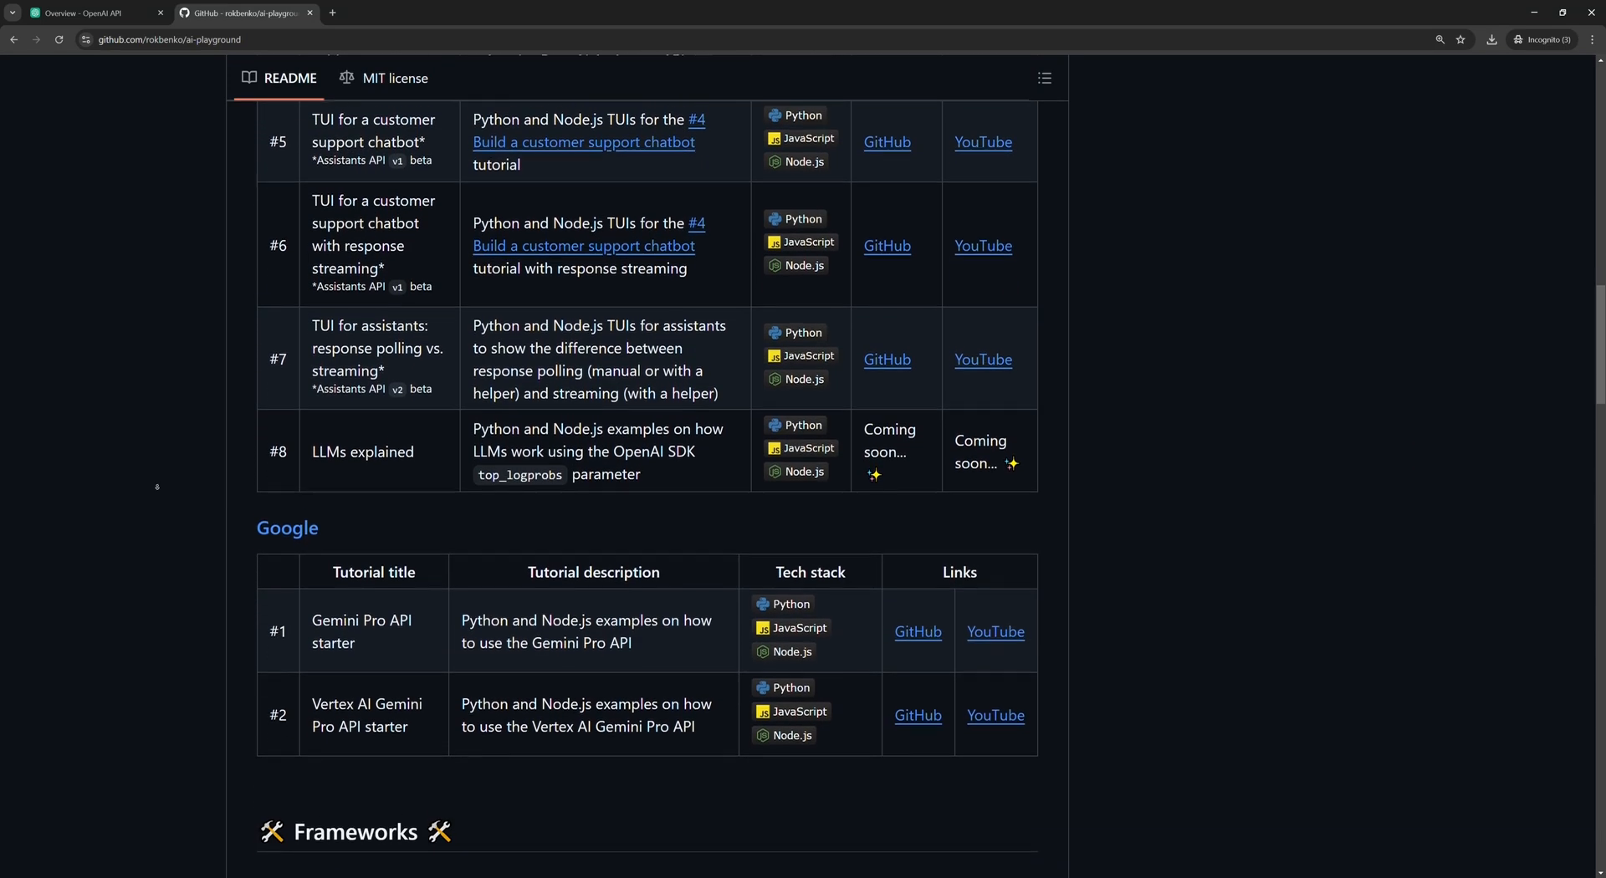
pyautogui.scroll(-3)
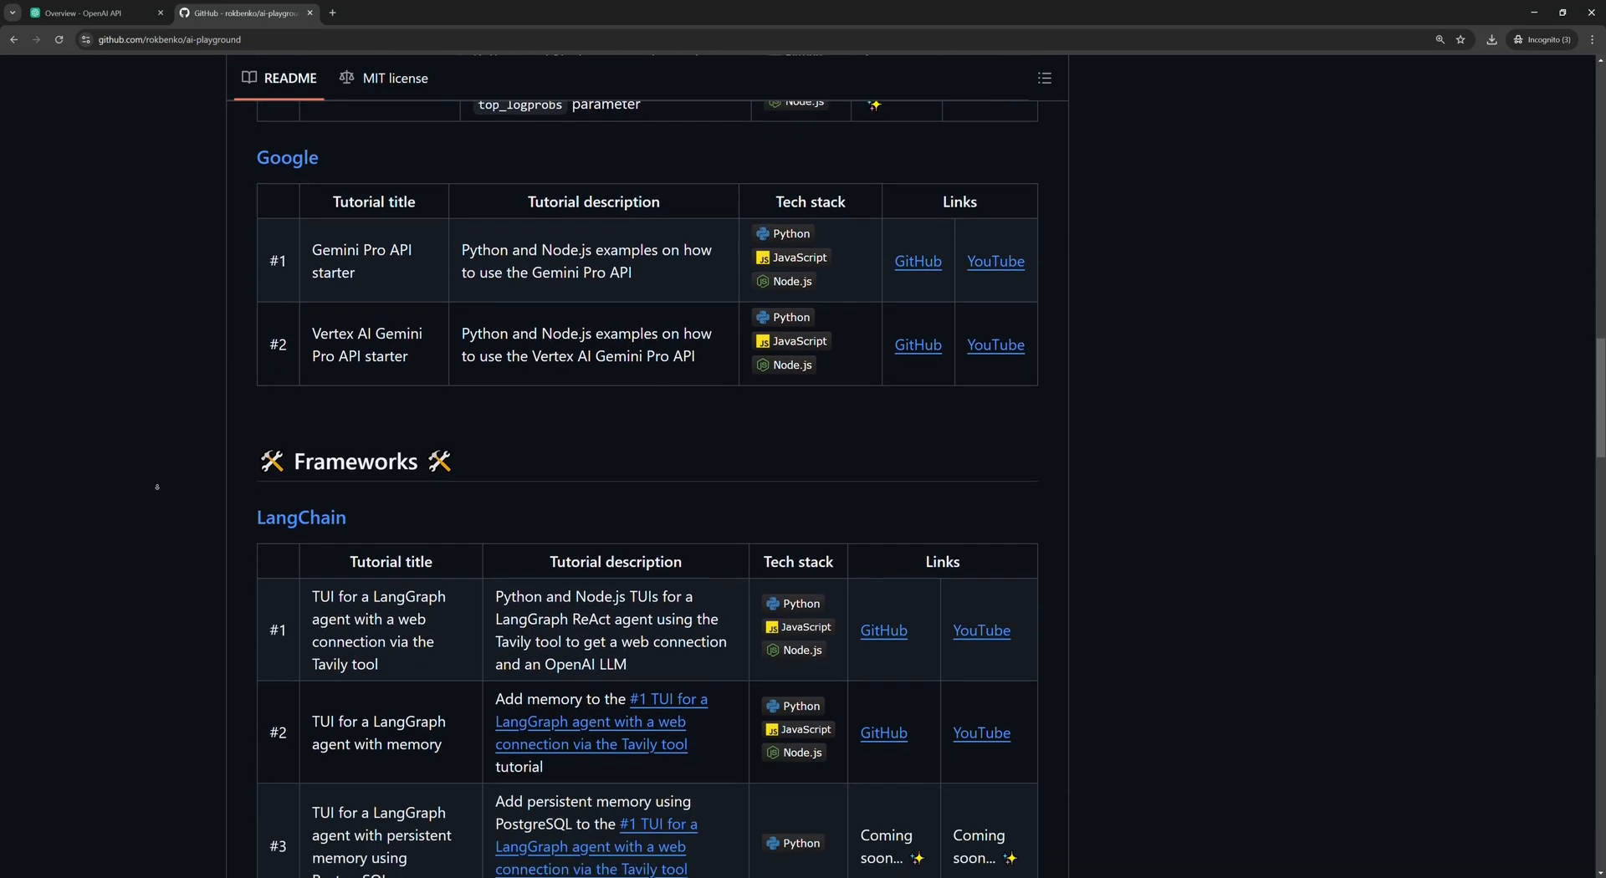
pyautogui.scroll(-3)
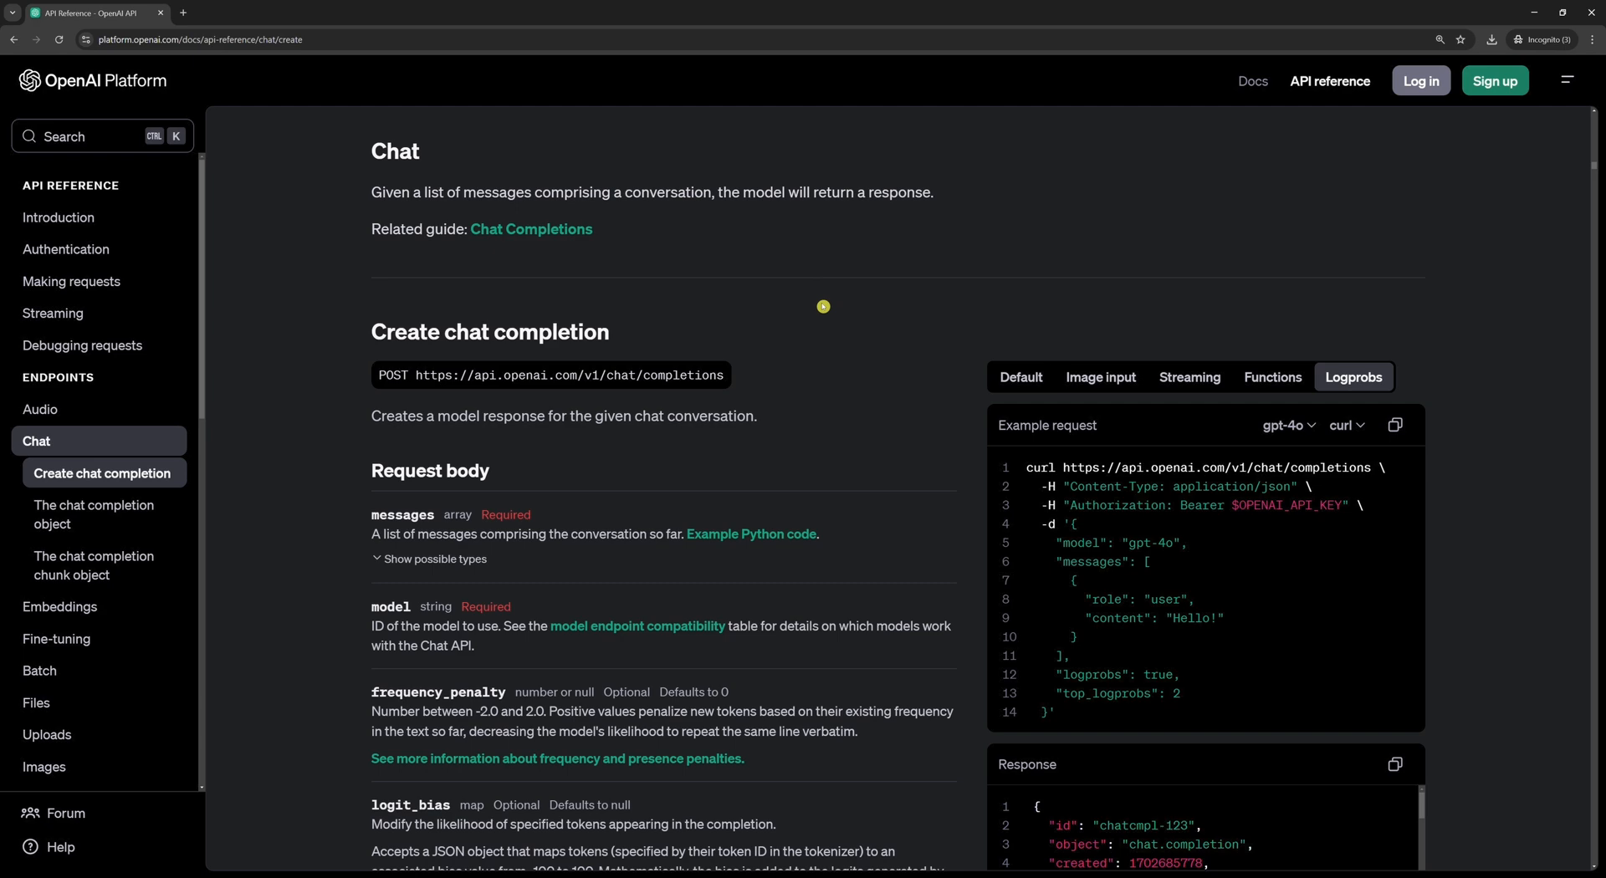
pyautogui.scroll(-3)
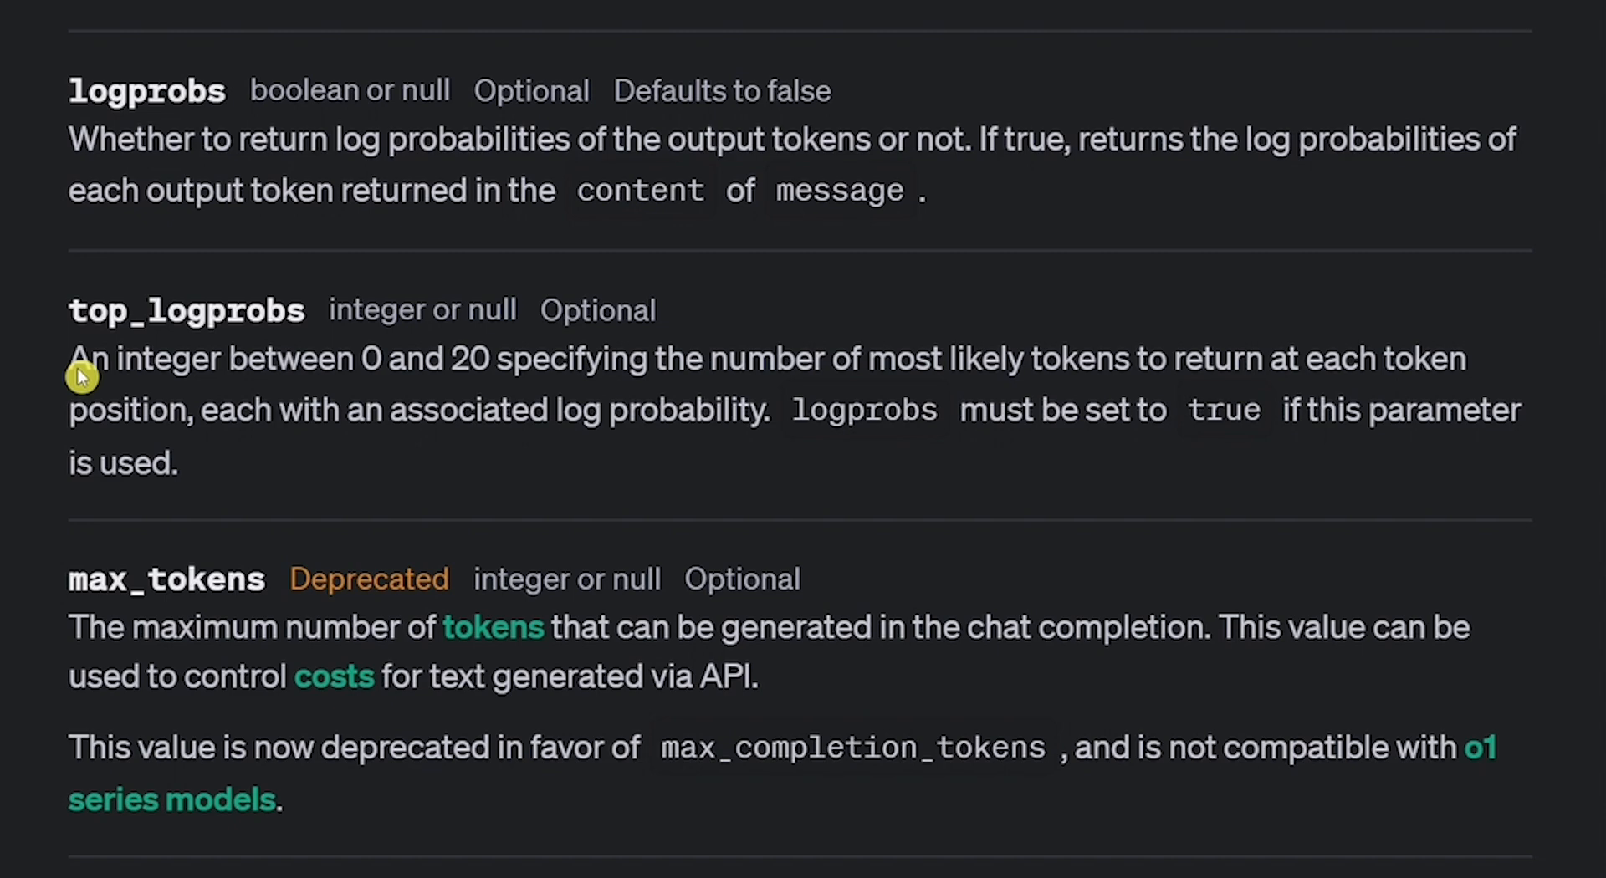
# Highlight the top_logprobs parameter description and continue reading below it
pyautogui.moveTo(81, 358); pyautogui.dragTo(358, 489)
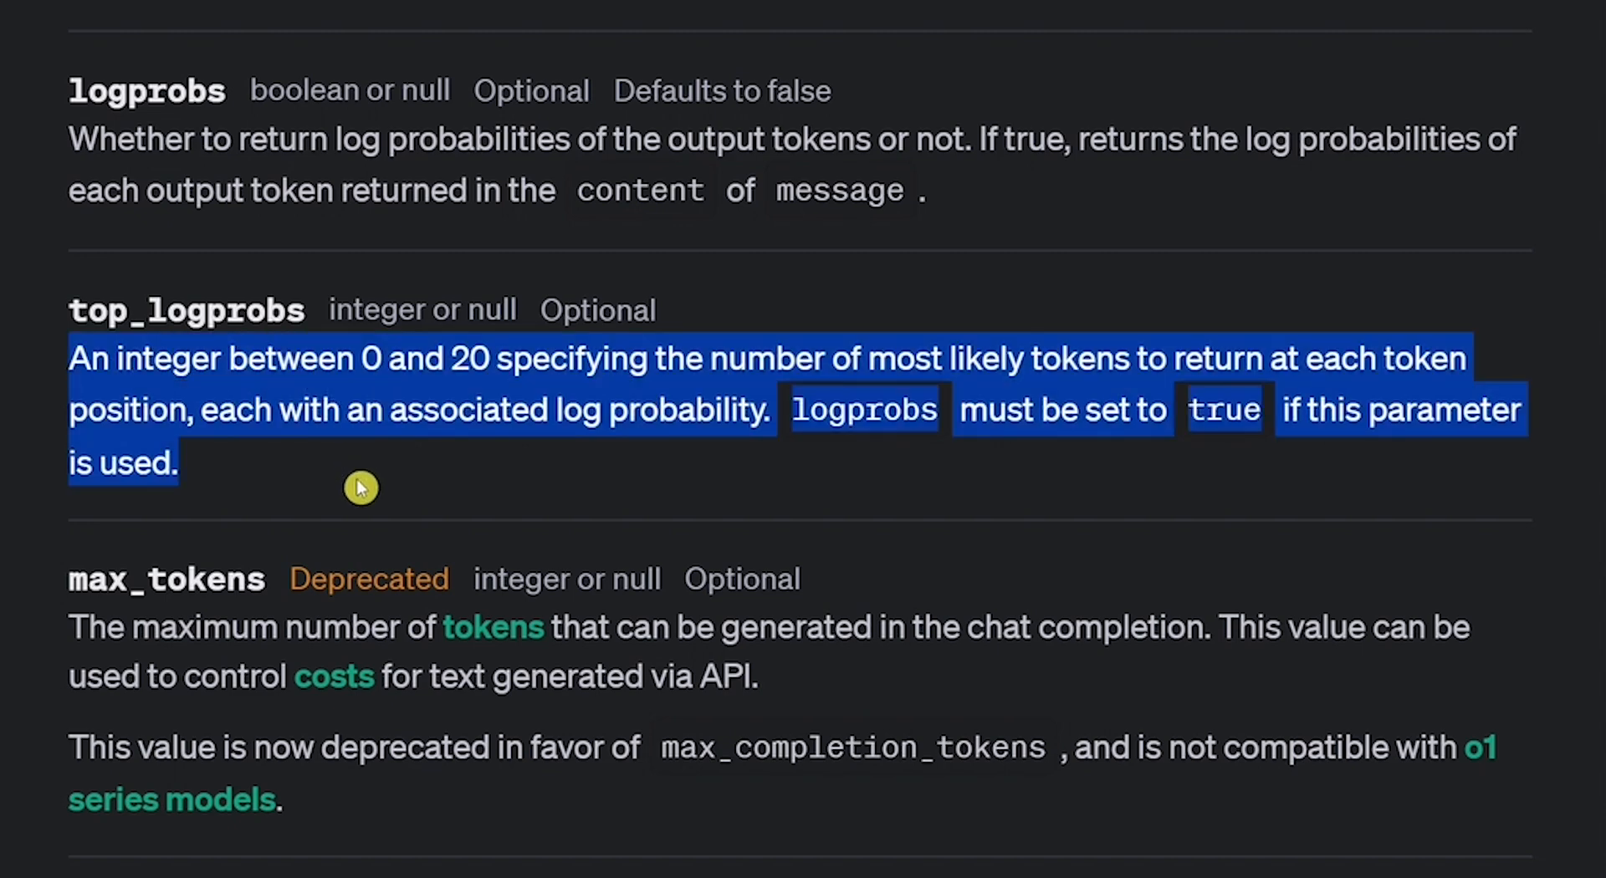
pyautogui.moveTo(678, 497)
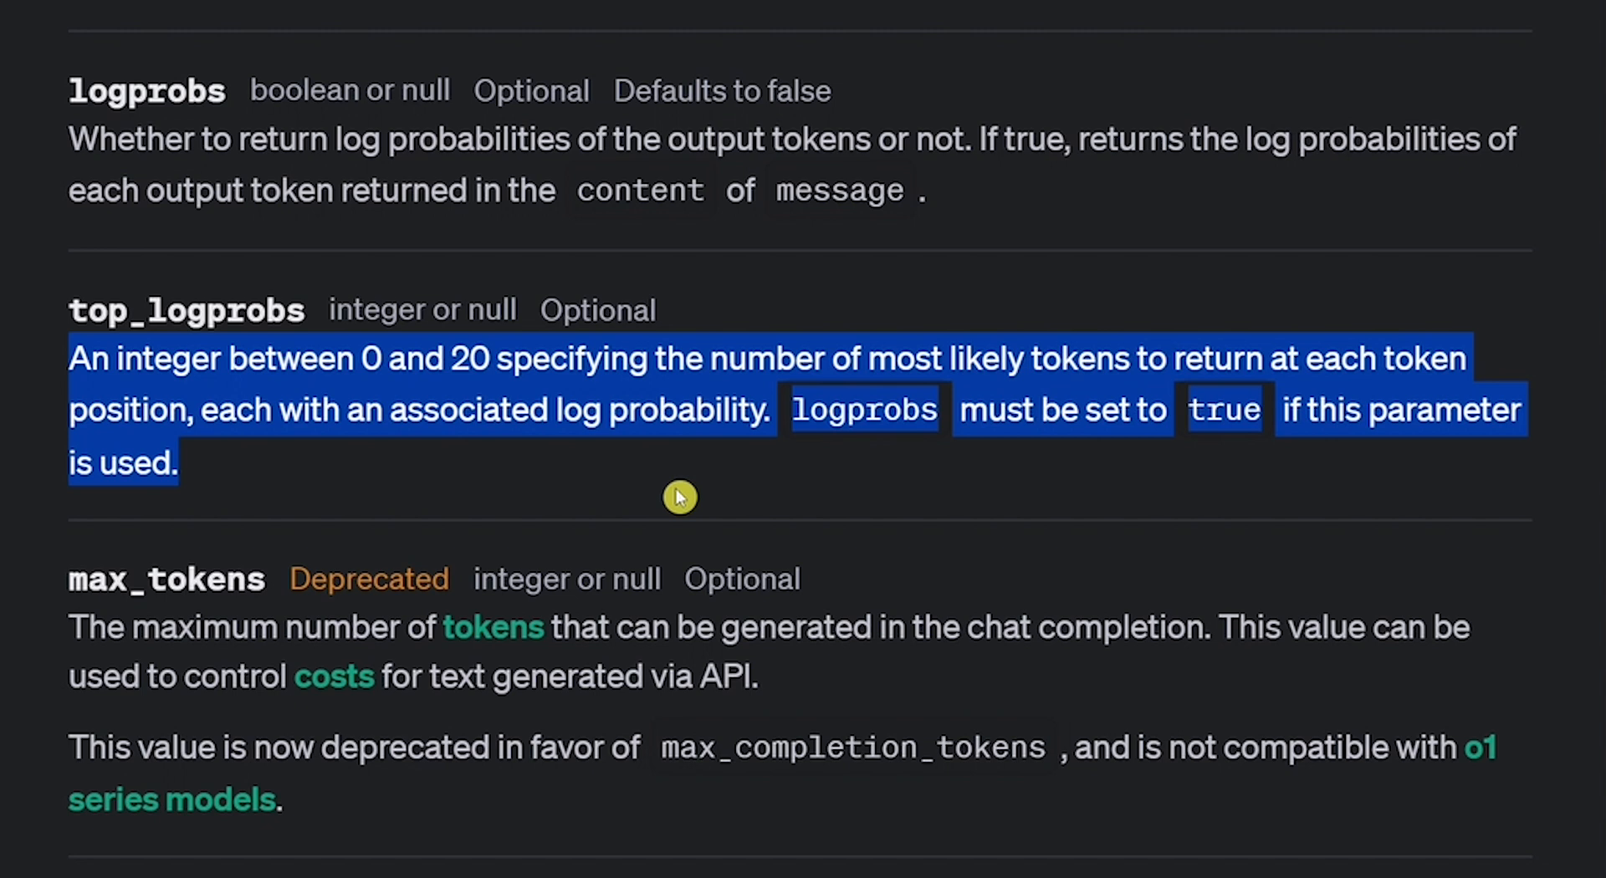
pyautogui.click(676, 496)
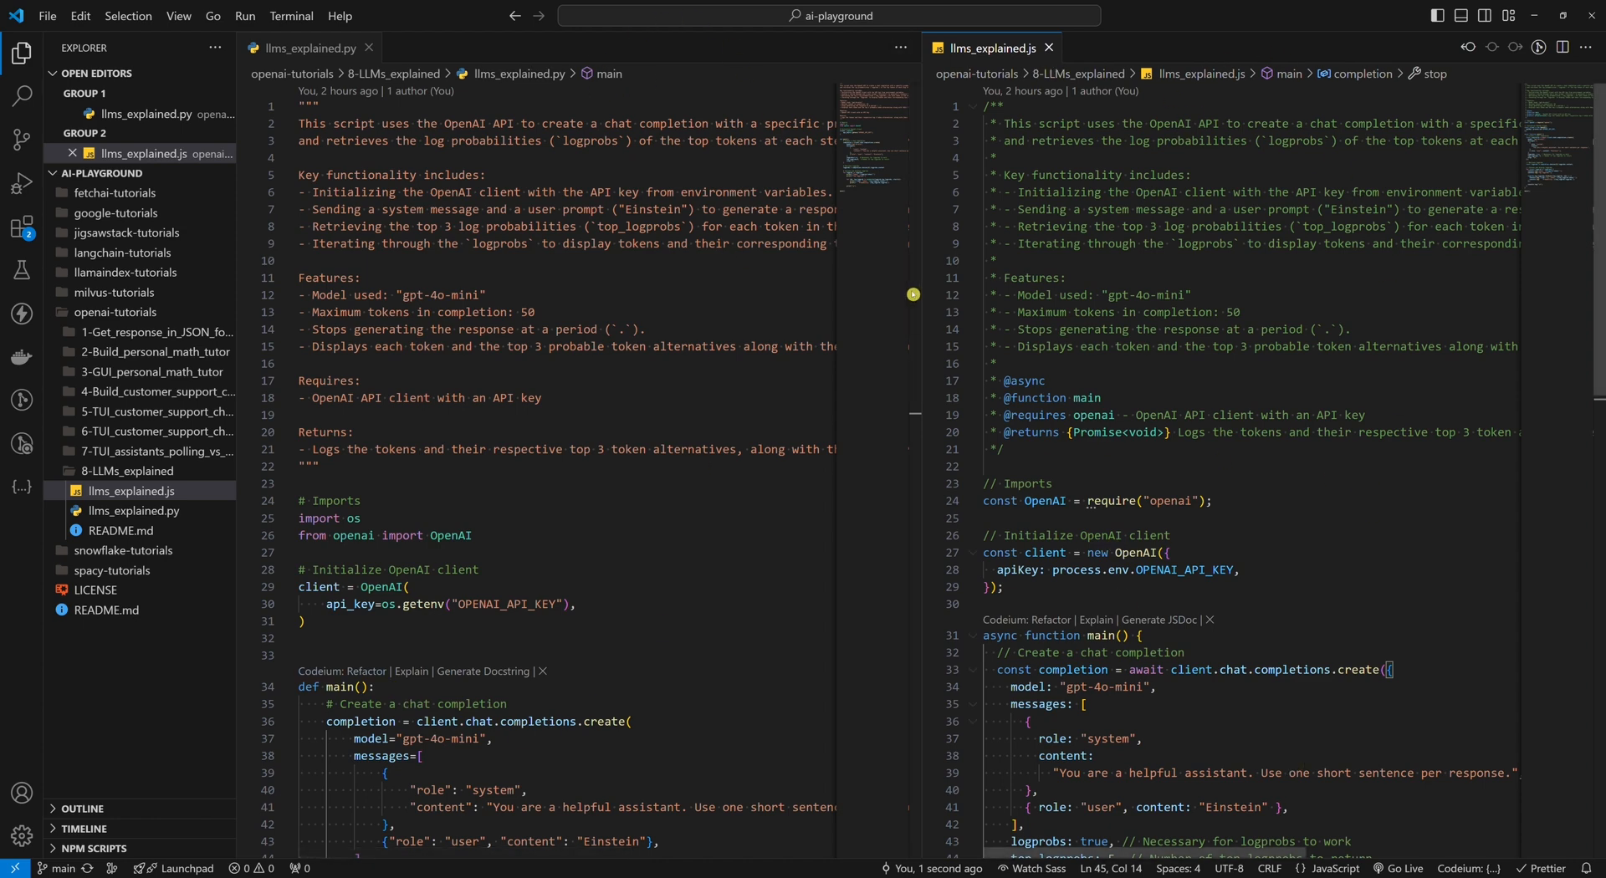
pyautogui.scroll(-3)
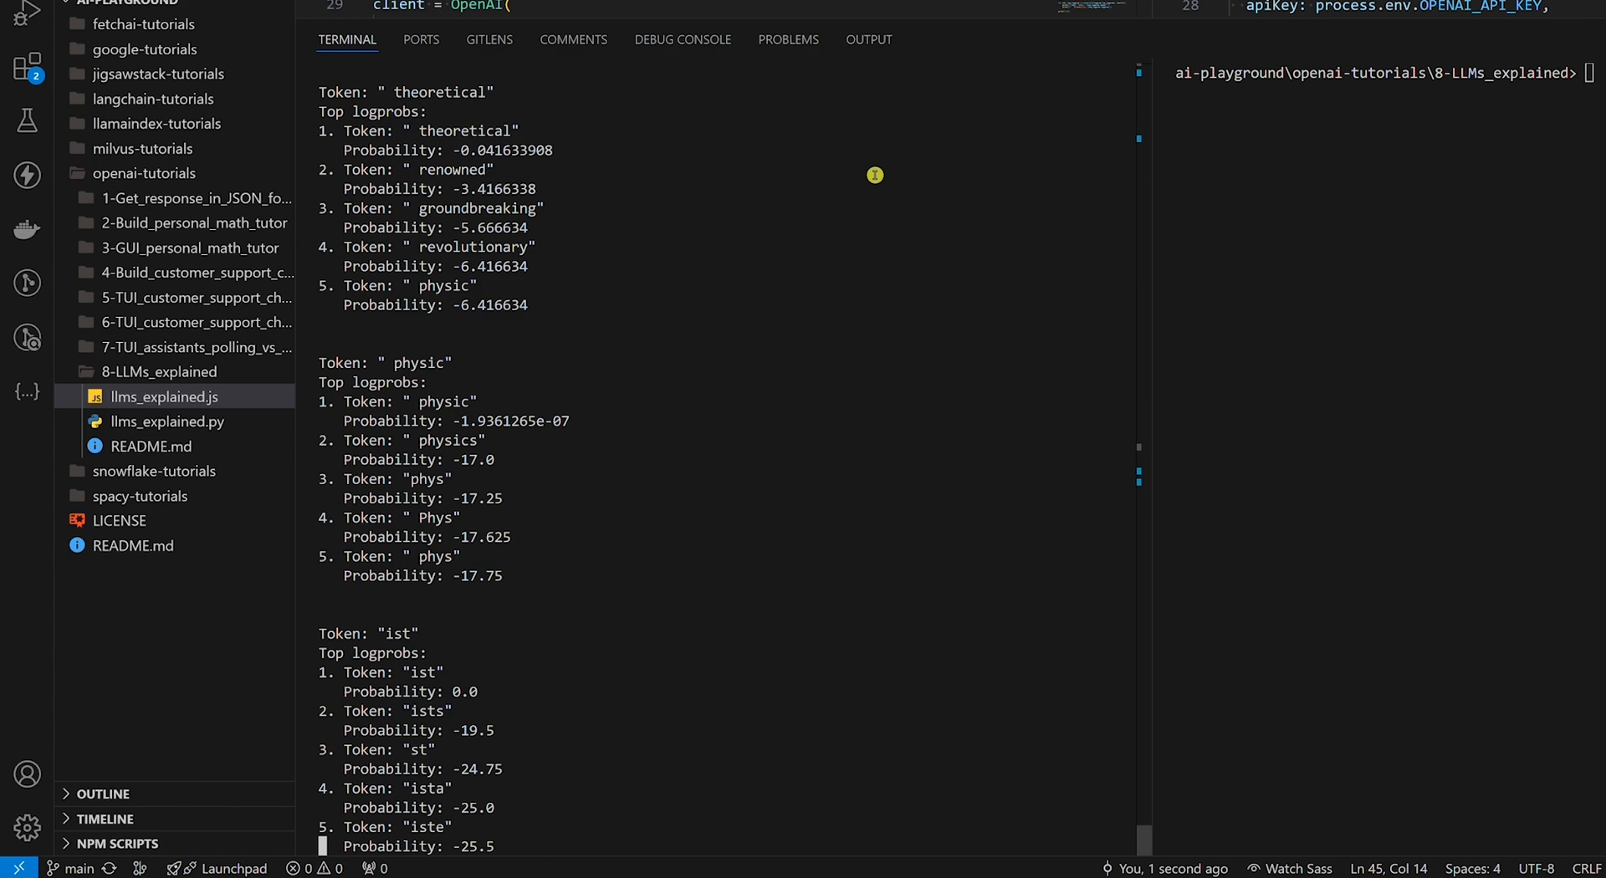
pyautogui.scroll(-3)
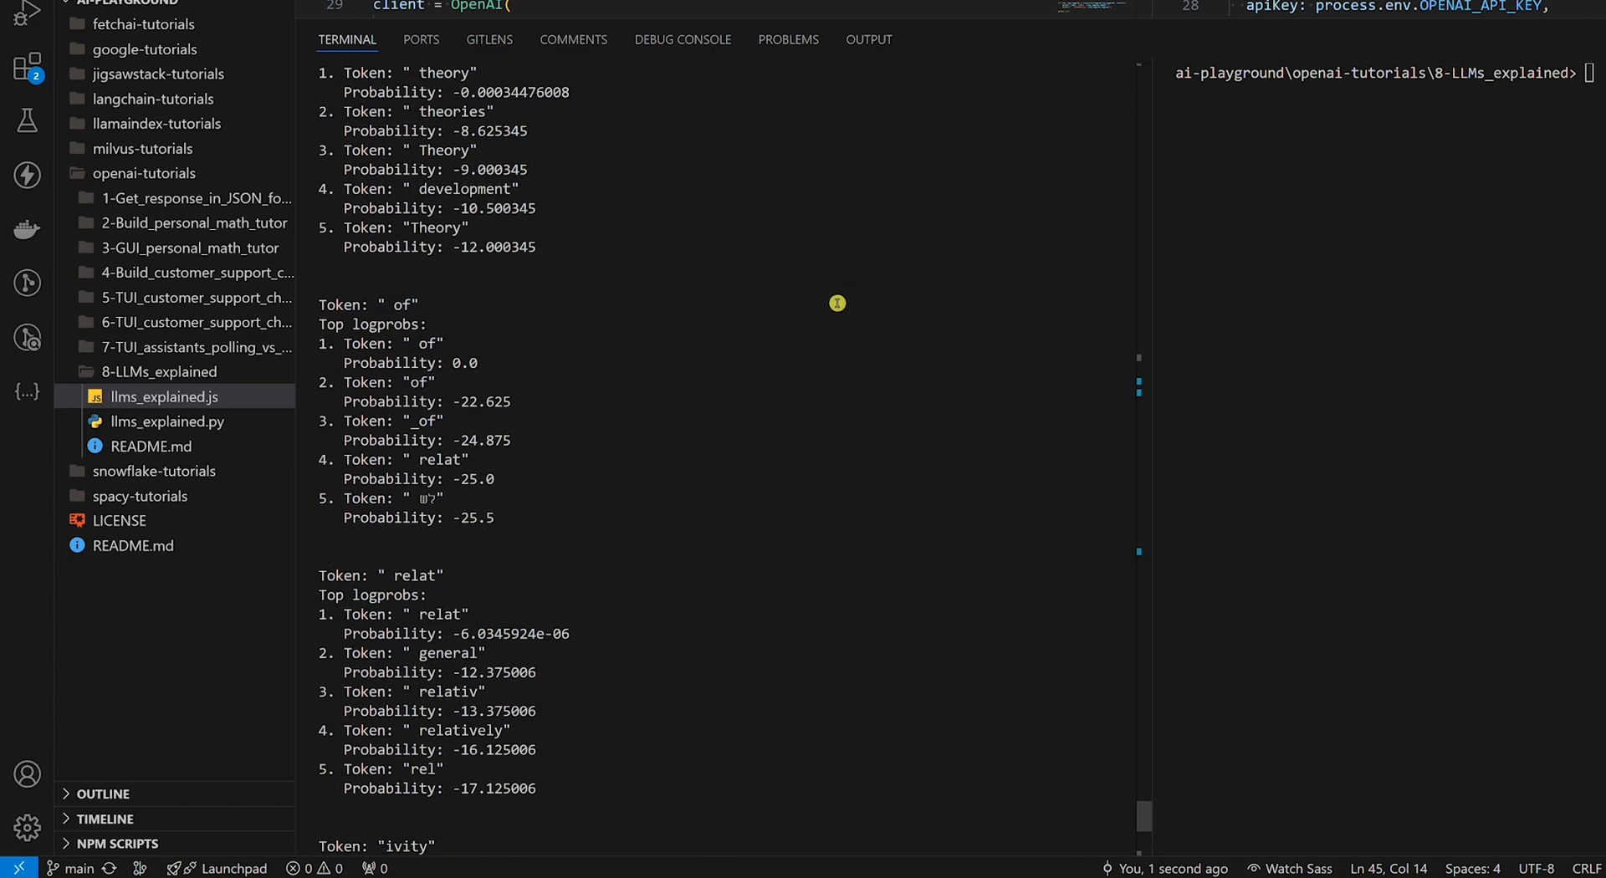
pyautogui.scroll(-3)
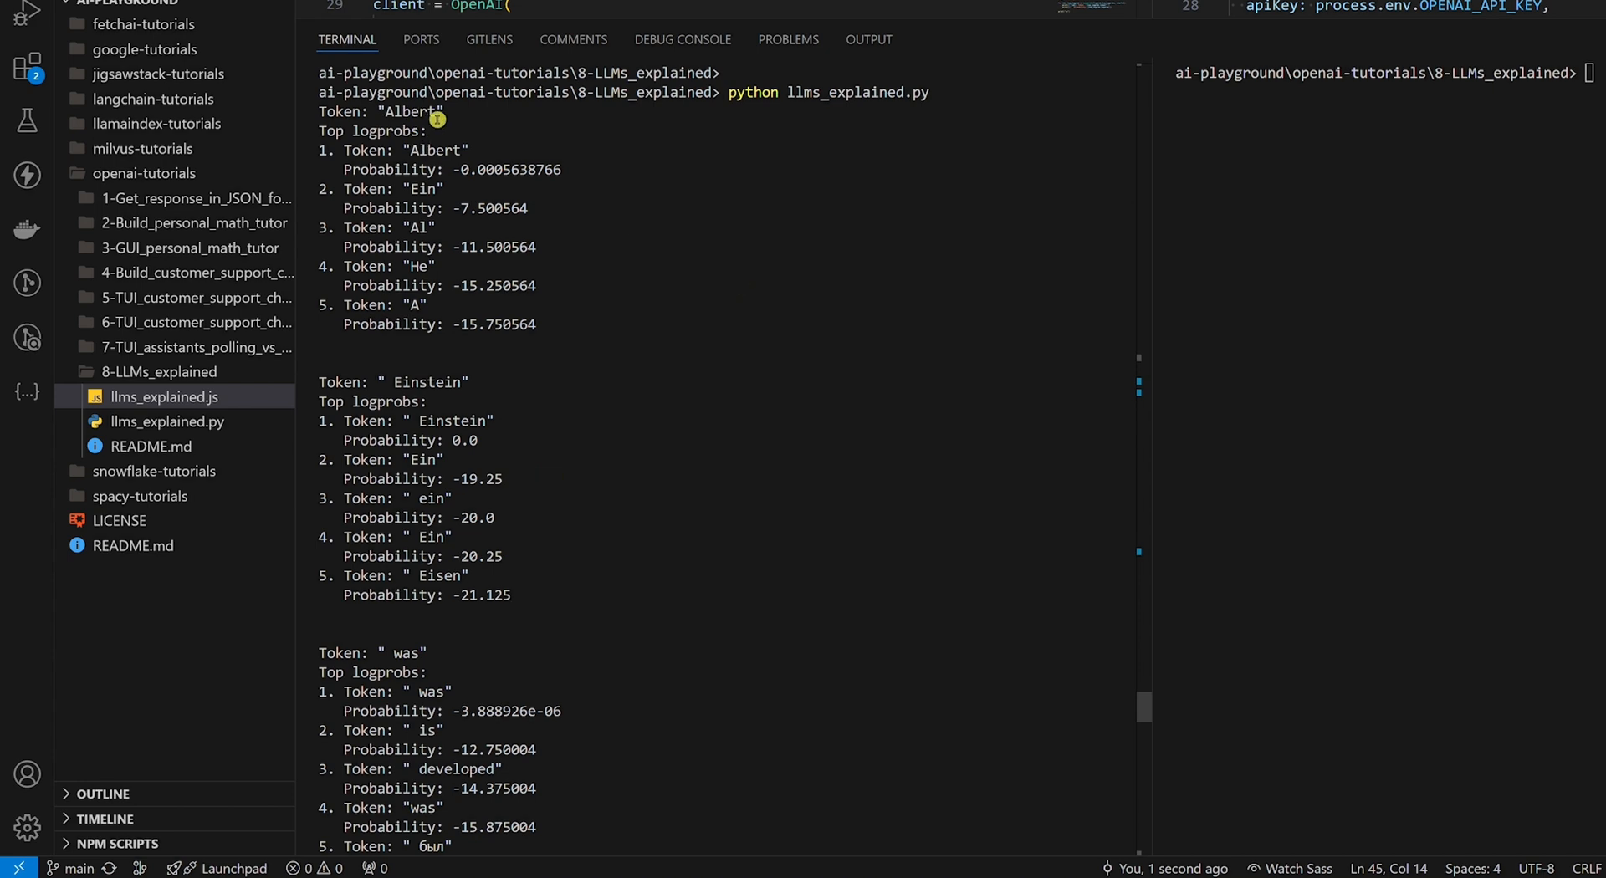
pyautogui.moveTo(428, 502)
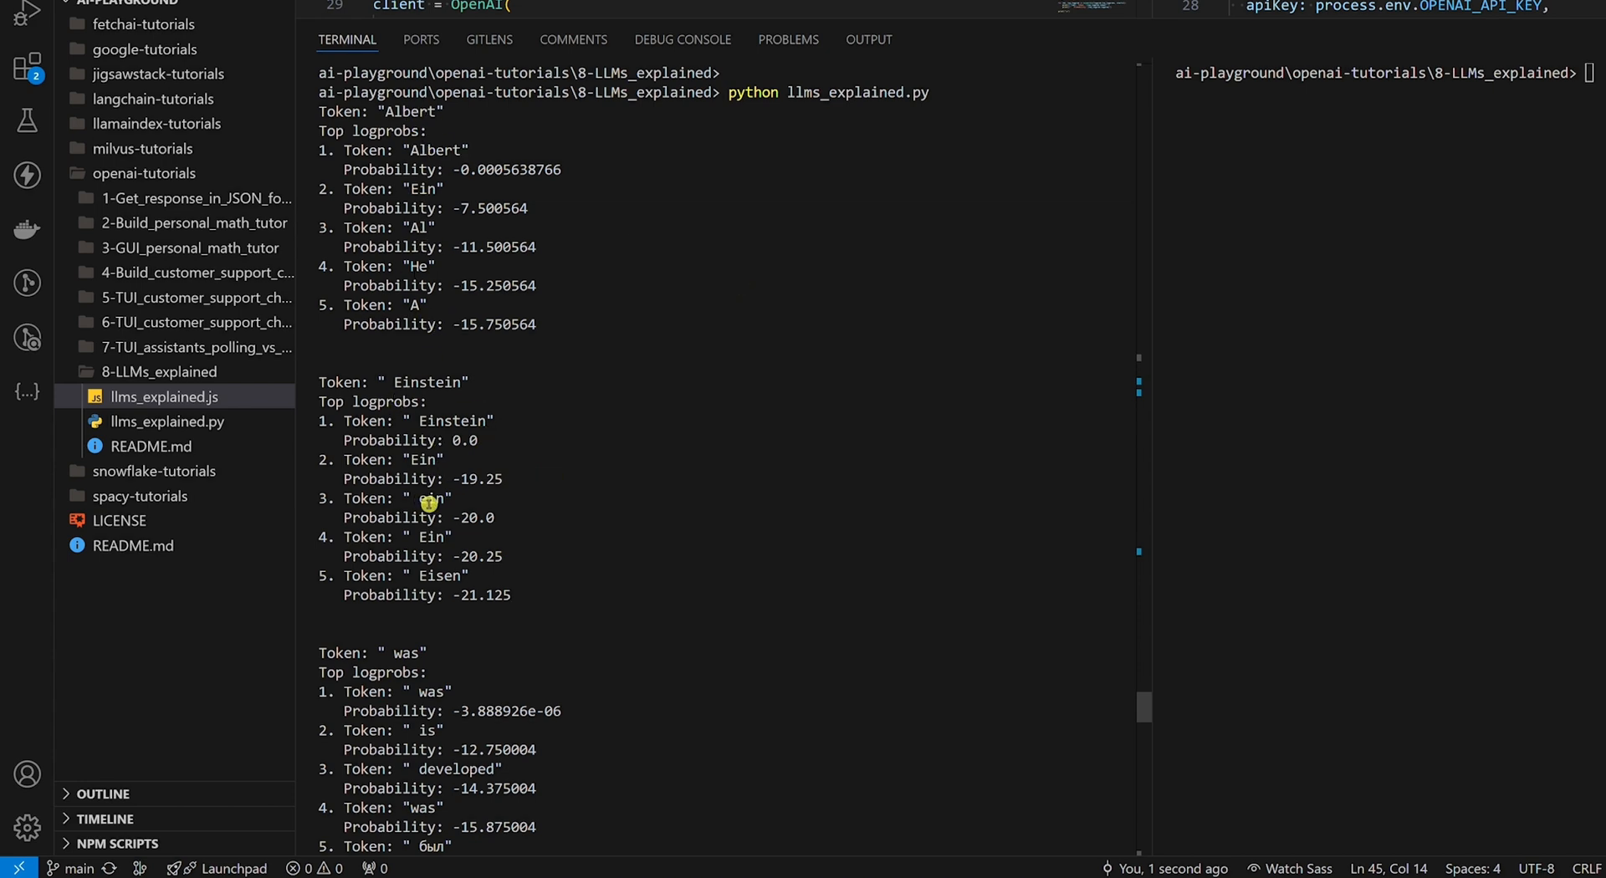
pyautogui.scroll(-3)
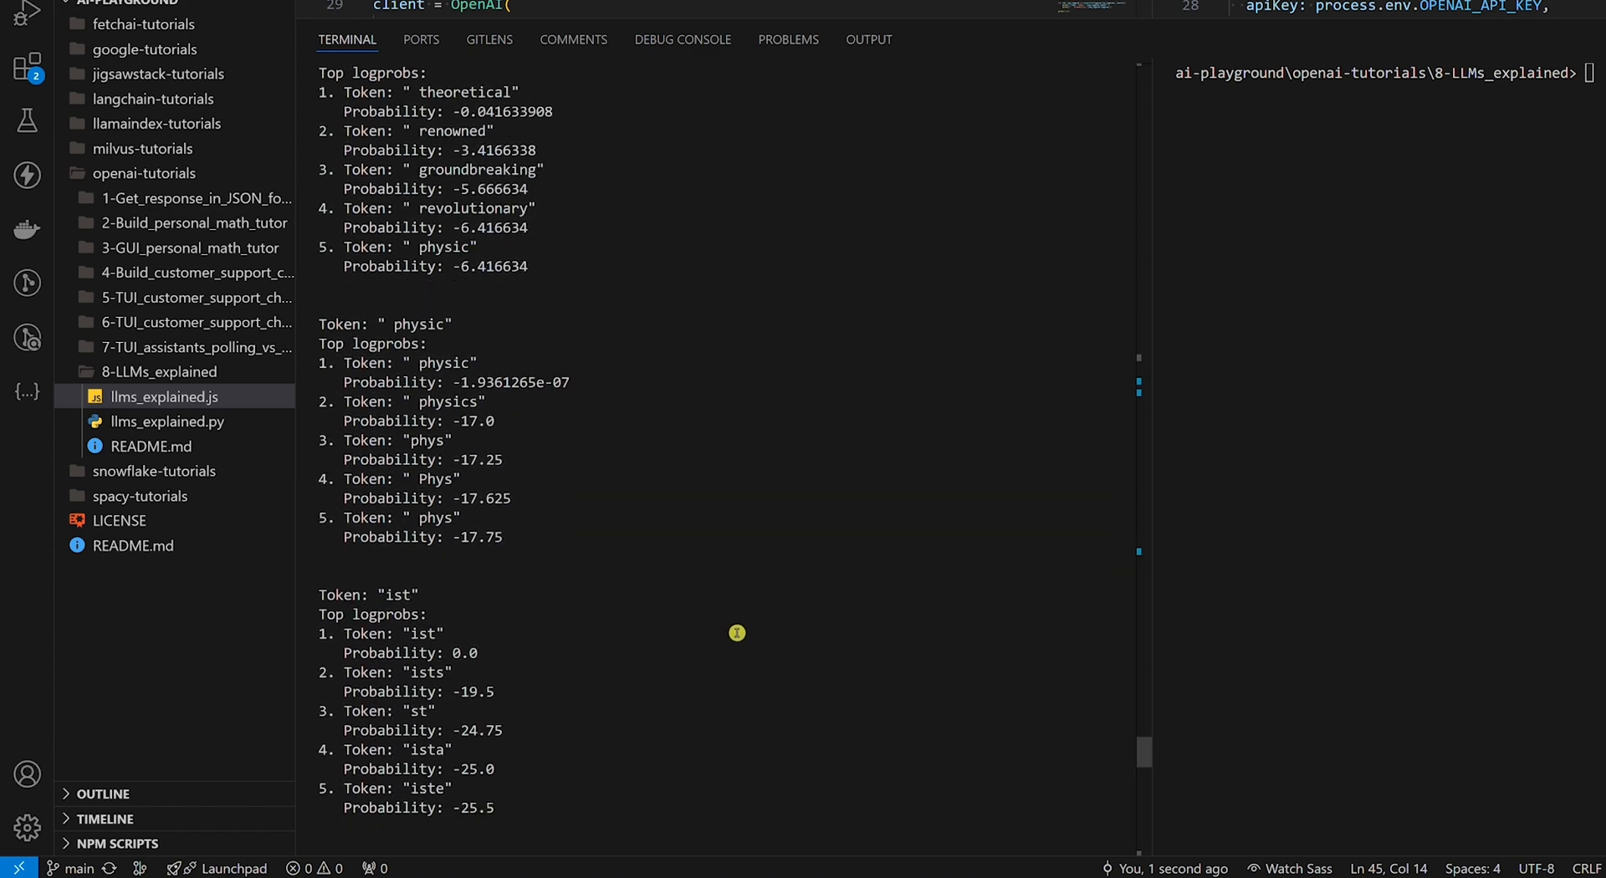
pyautogui.scroll(-3)
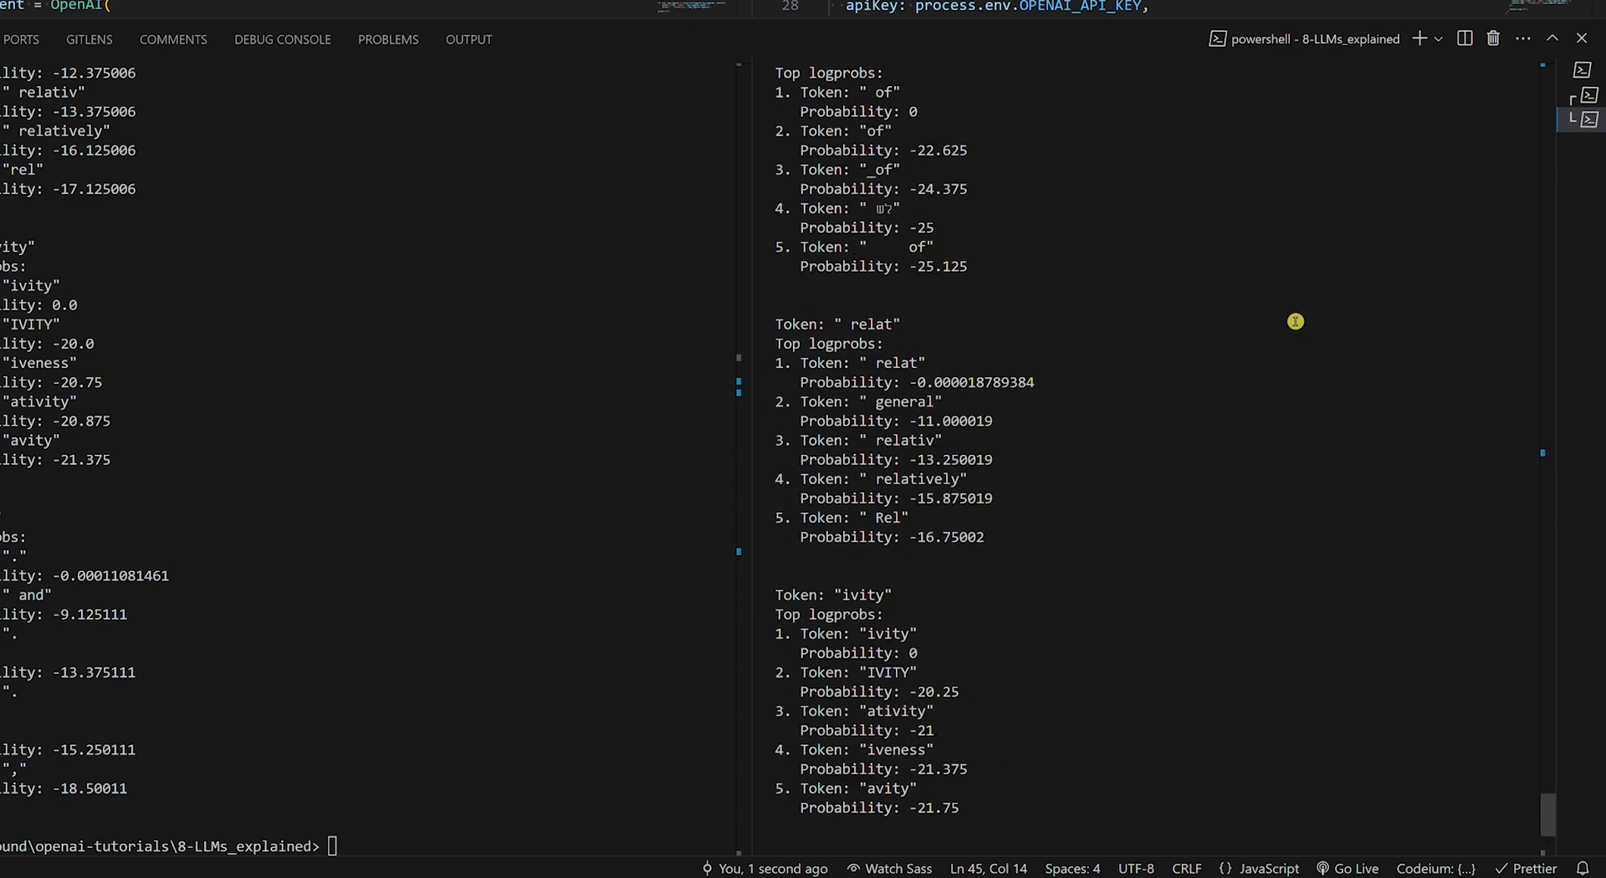
# Scroll through the Node.js terminal's 'Albert Einstein was' top-5 logprobs output
pyautogui.scroll(-3)
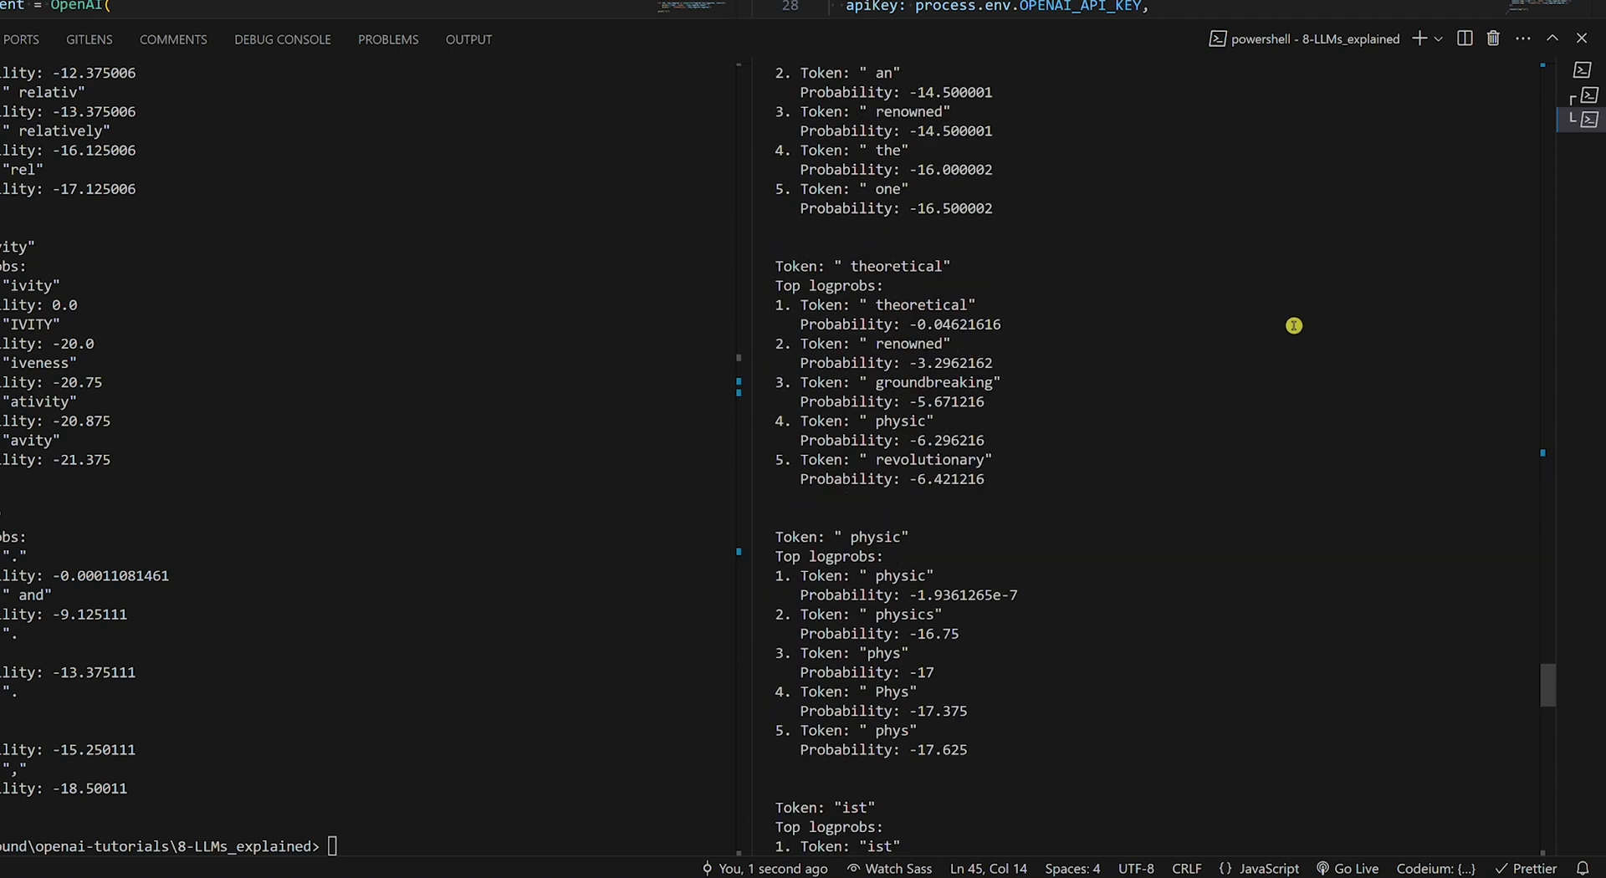
pyautogui.scroll(-3)
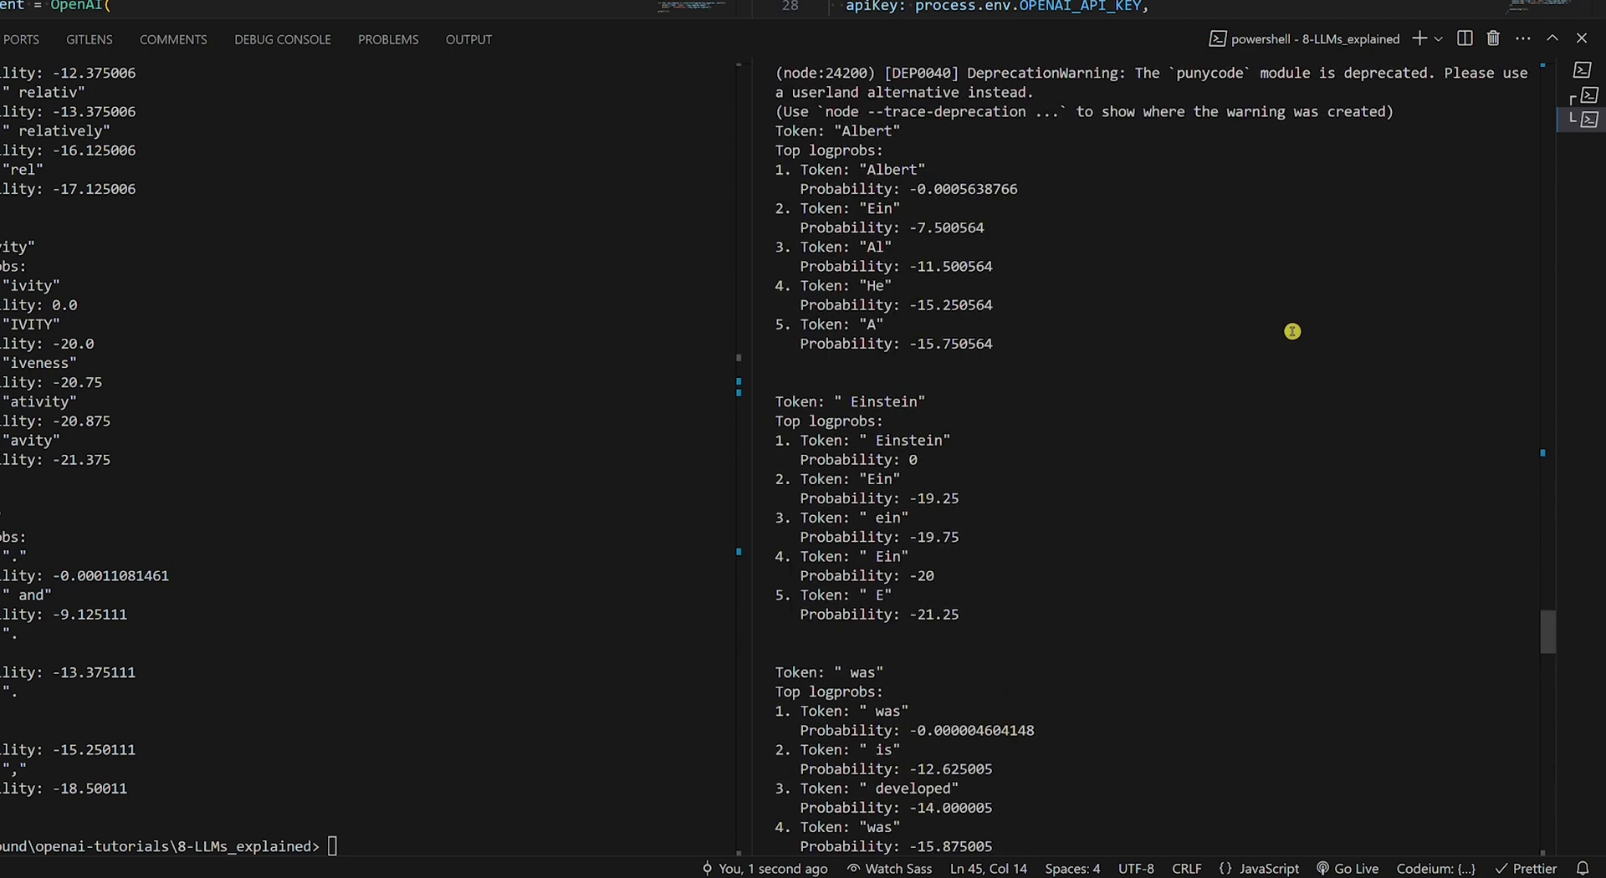
pyautogui.scroll(-3)
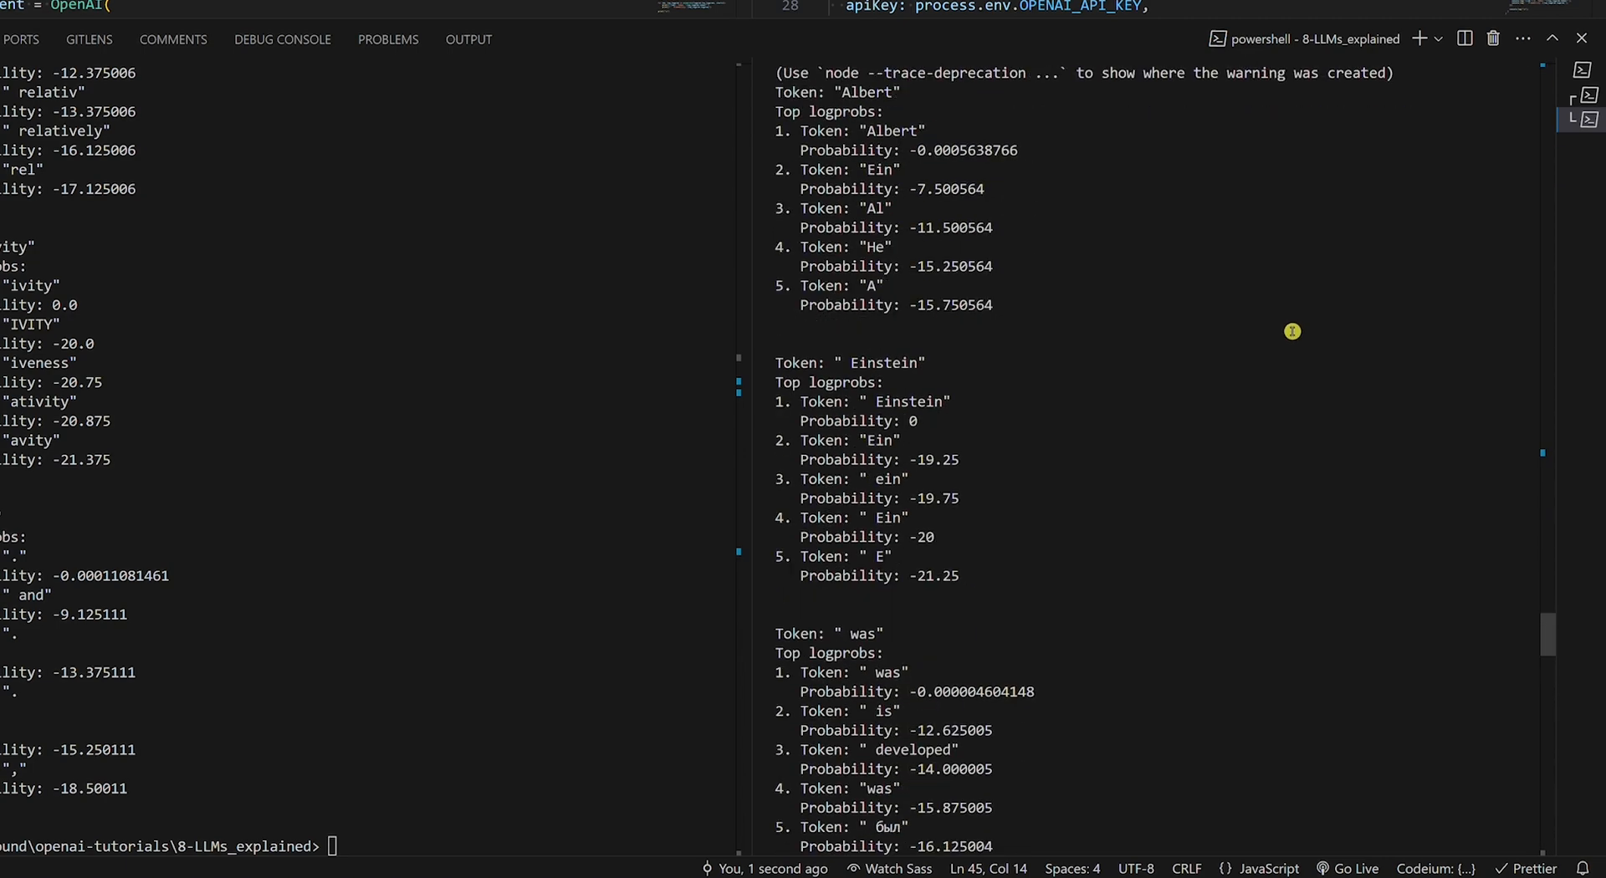